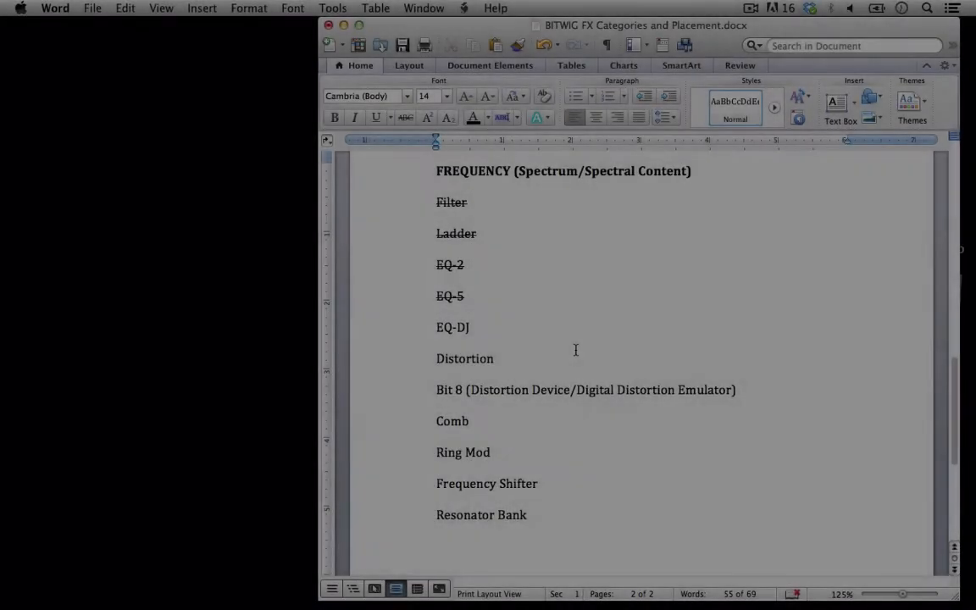
Switch over to Bitwig Studio with the RAW track's device panel in view.
click(454, 329)
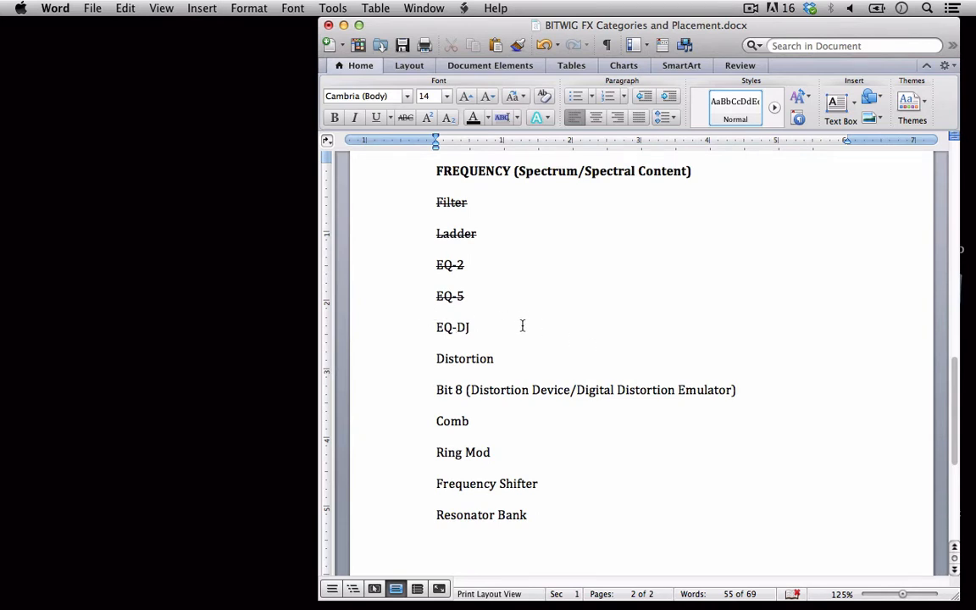
click(454, 327)
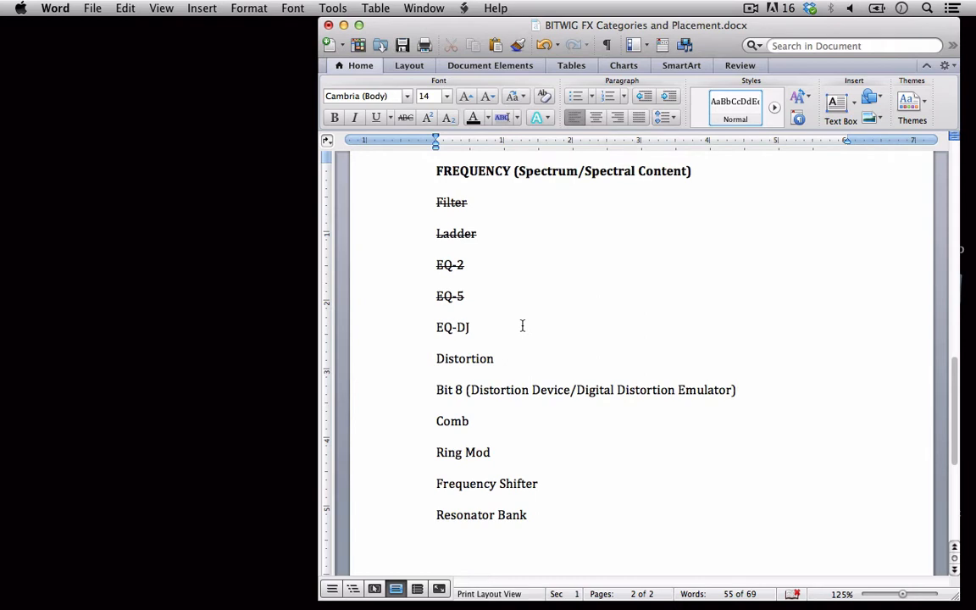
click(456, 327)
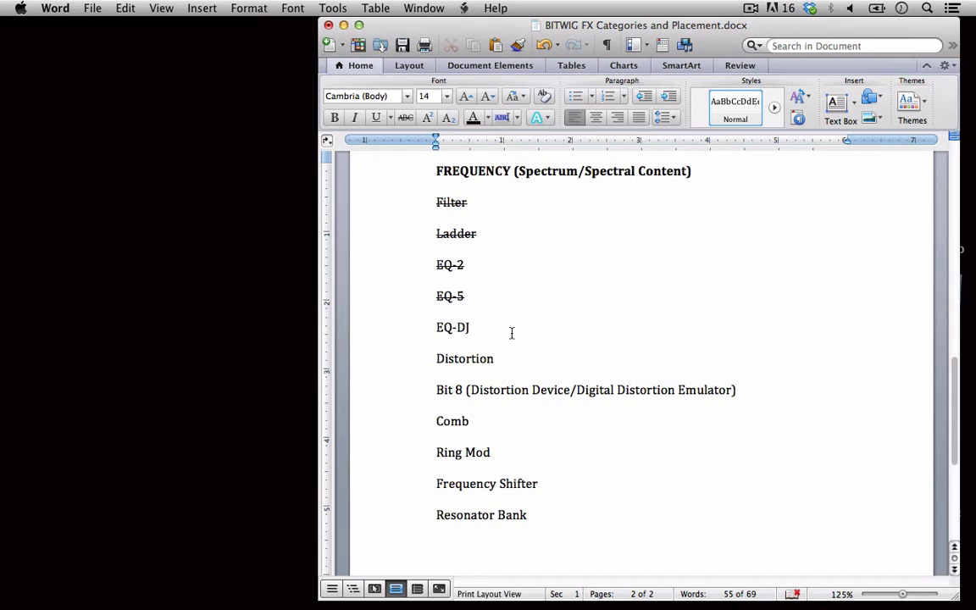
mouse_move(474, 602)
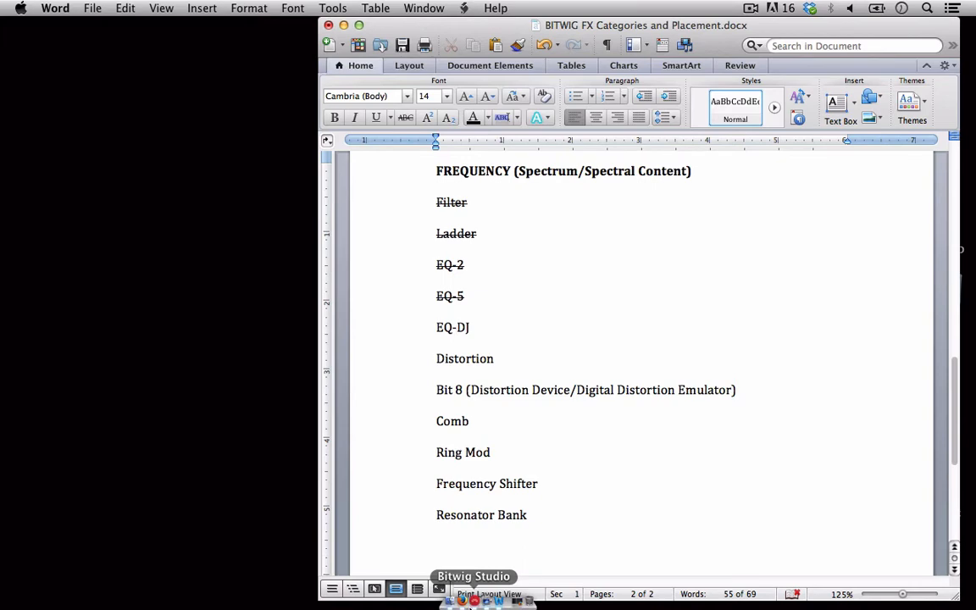
click(474, 584)
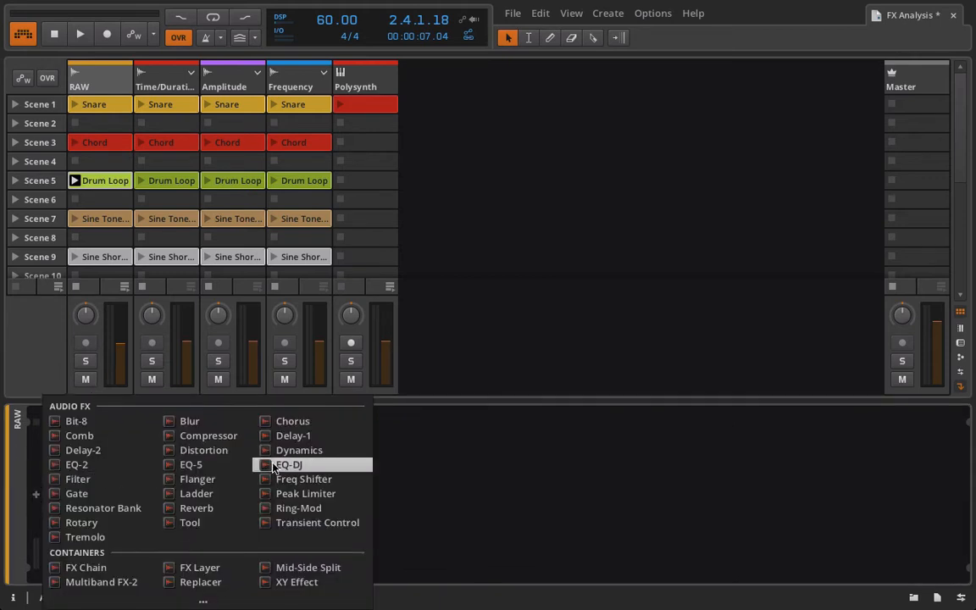
Insert an EQ-DJ device from Audio FX onto the RAW track ahead of SPAN.
click(288, 464)
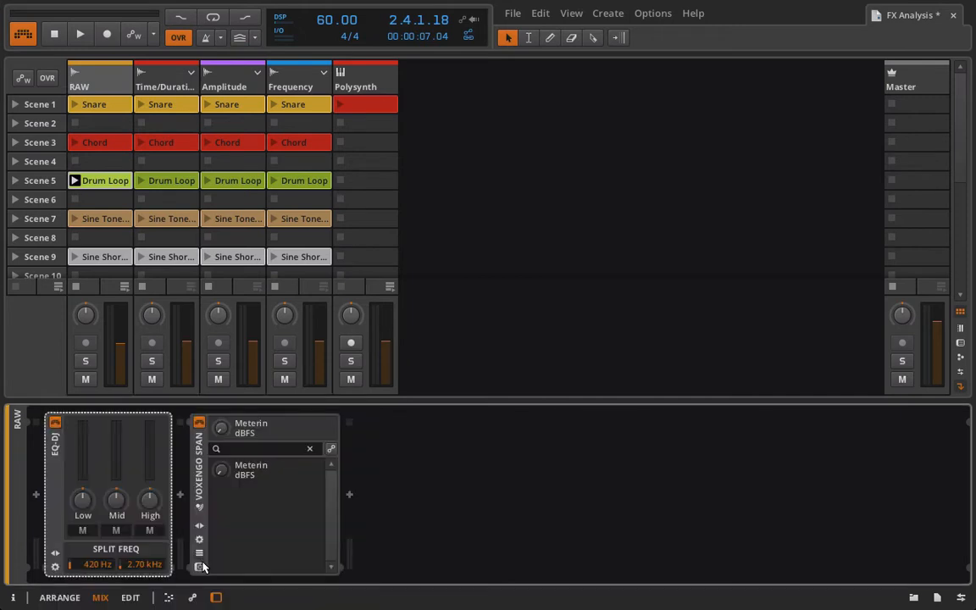
scroll(down, 3)
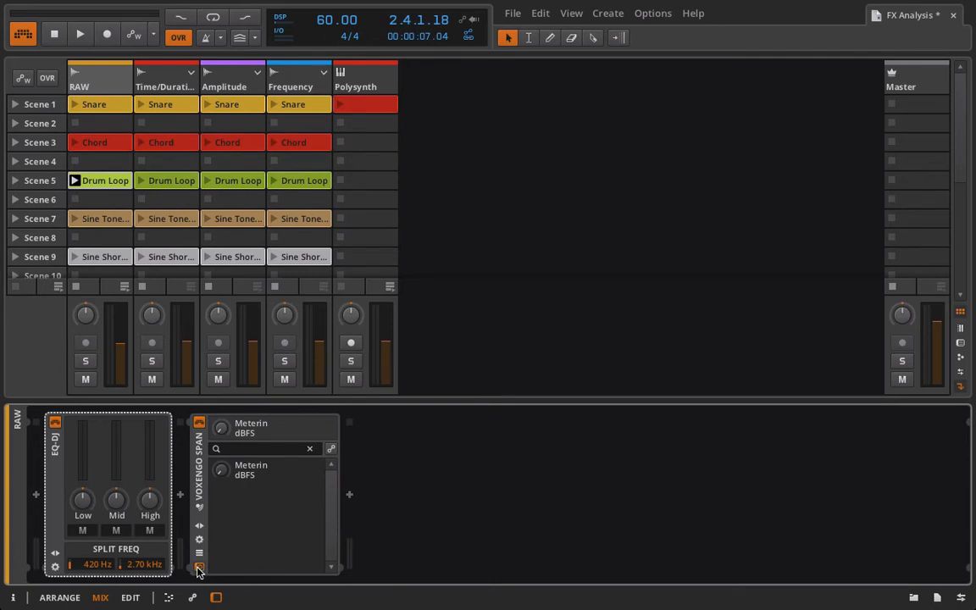
Show the Voxengo SPAN analyser window and mute EQ-DJ's Mid band.
click(200, 568)
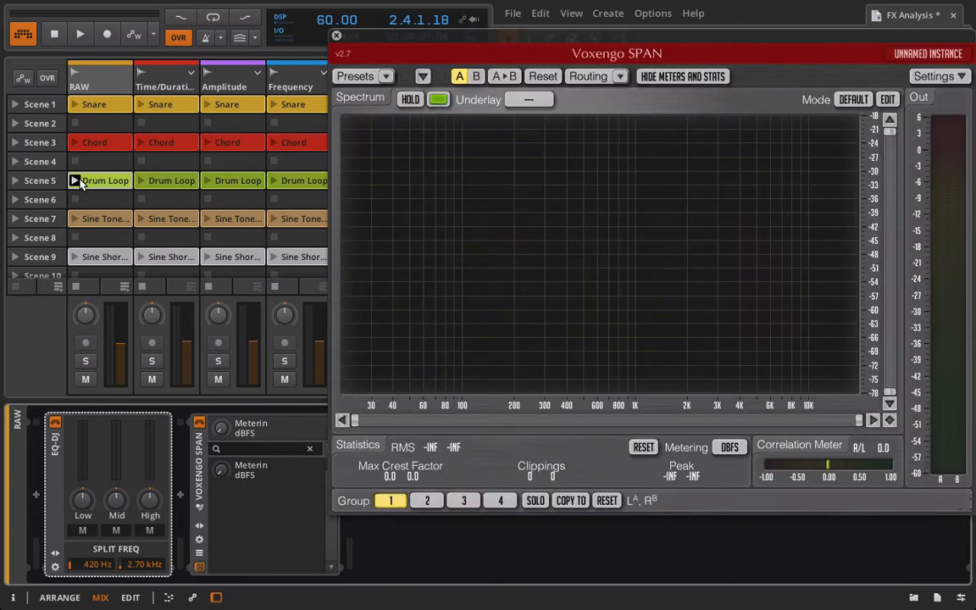
click(80, 34)
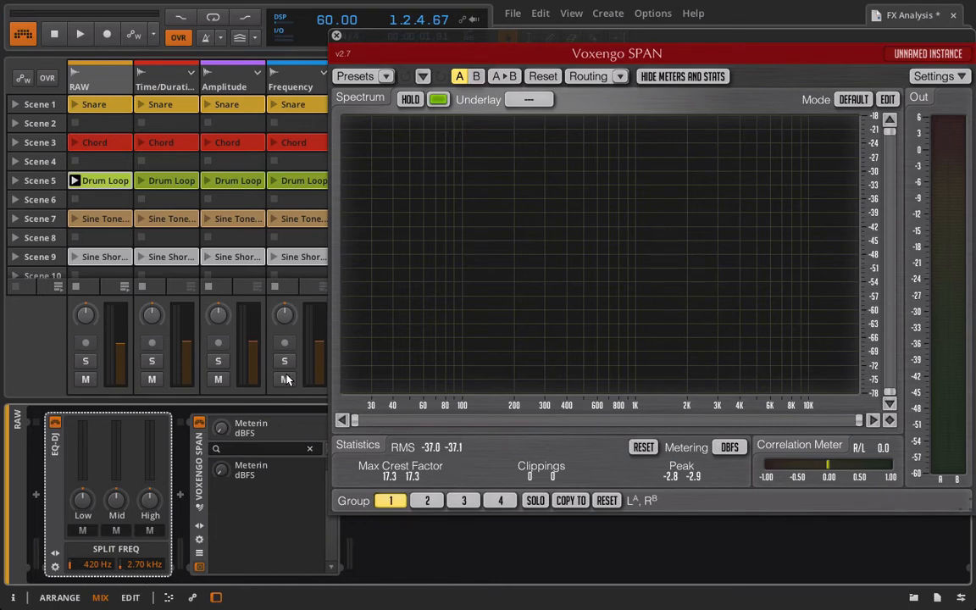
mouse_move(284, 380)
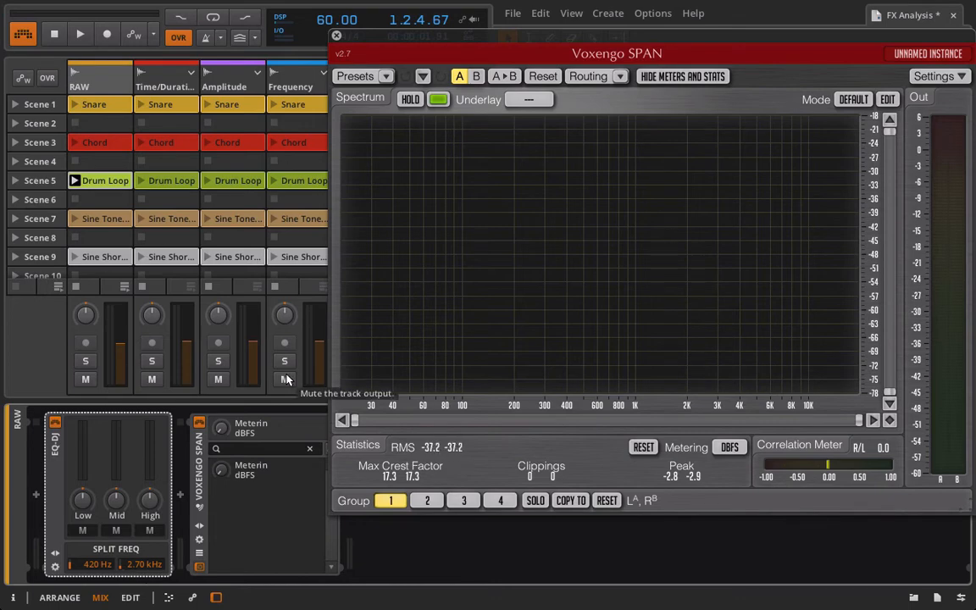
mouse_move(123, 427)
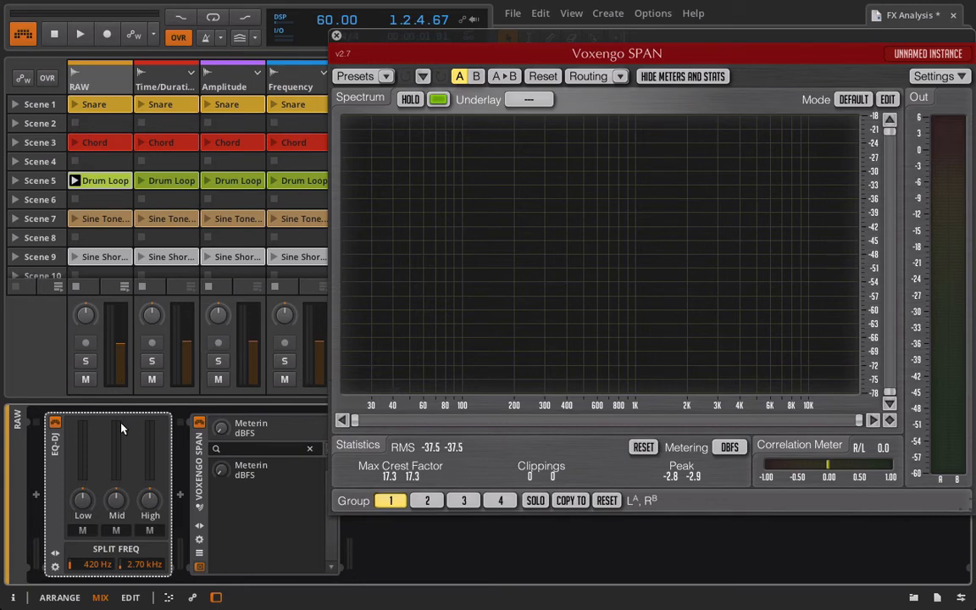
mouse_move(105, 481)
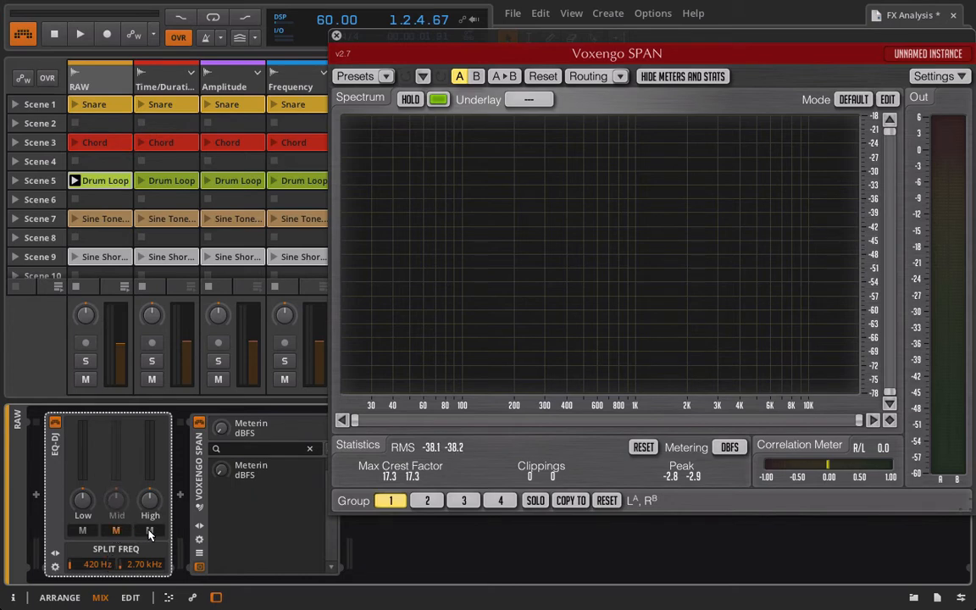
Mute EQ-DJ's High band and start the Drum Loop clip playing into SPAN.
click(149, 530)
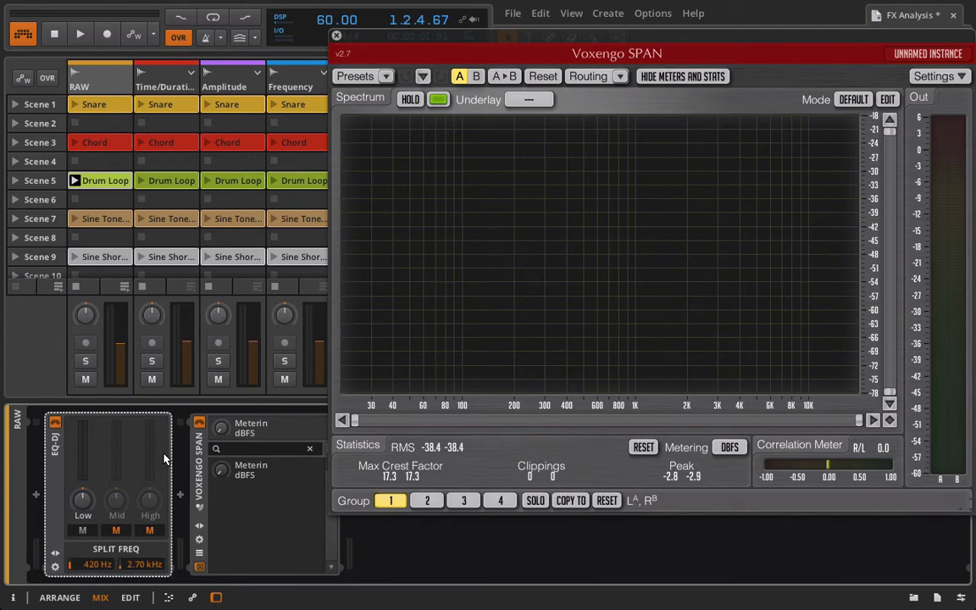
click(80, 34)
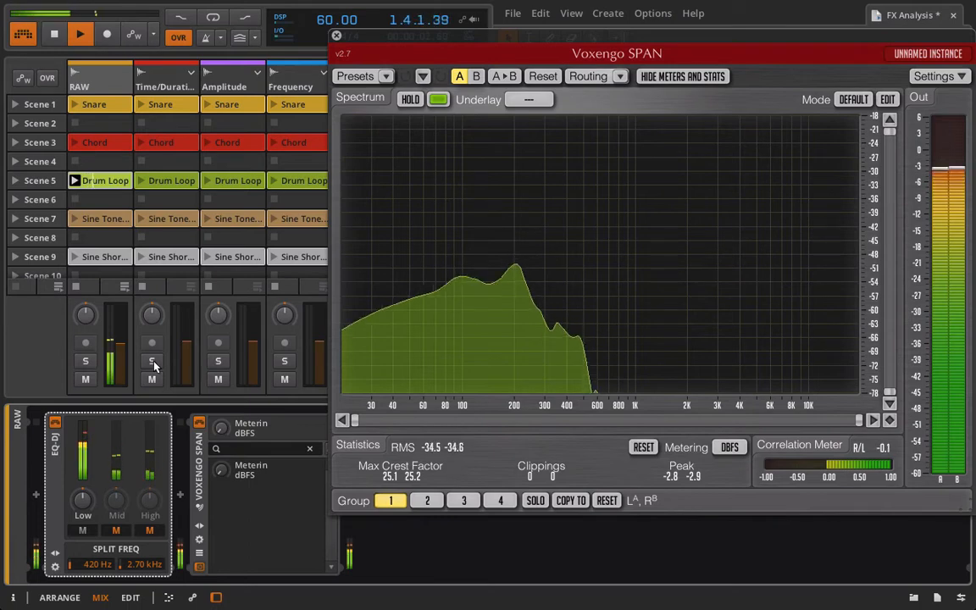
mouse_move(151, 363)
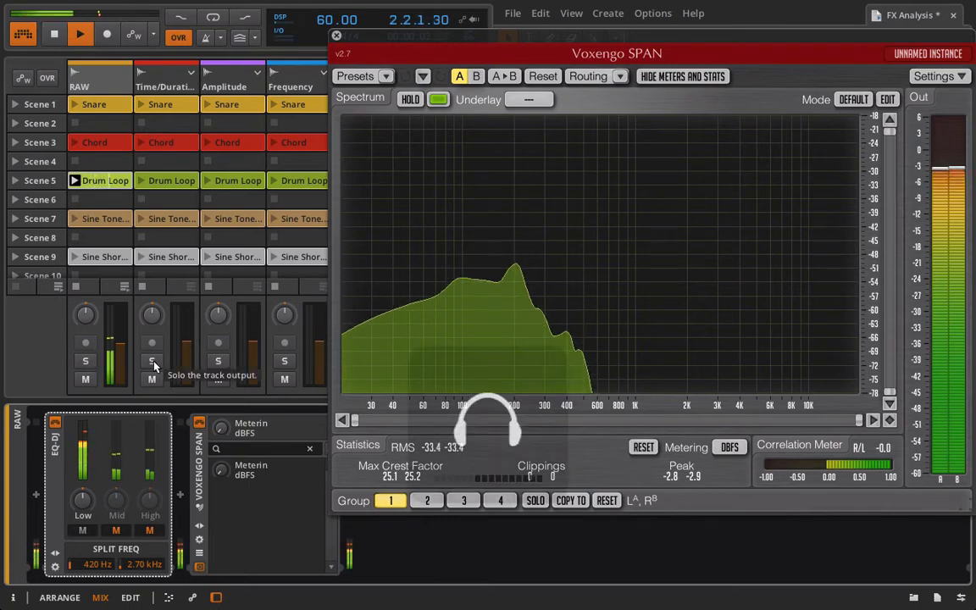
mouse_move(61, 524)
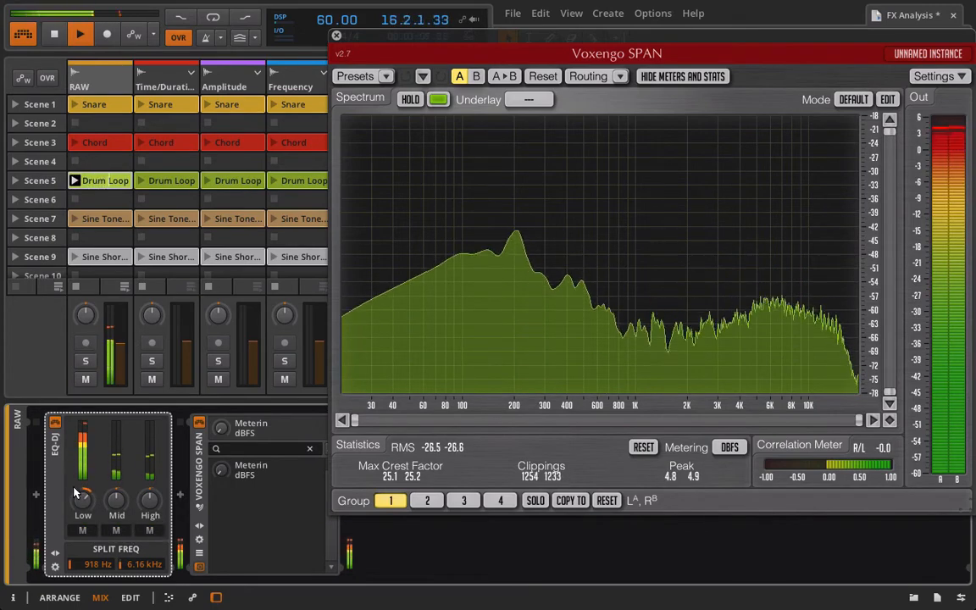
Add a Tool device at the chain start and pull EQ-DJ's Mid fader fully down.
click(35, 494)
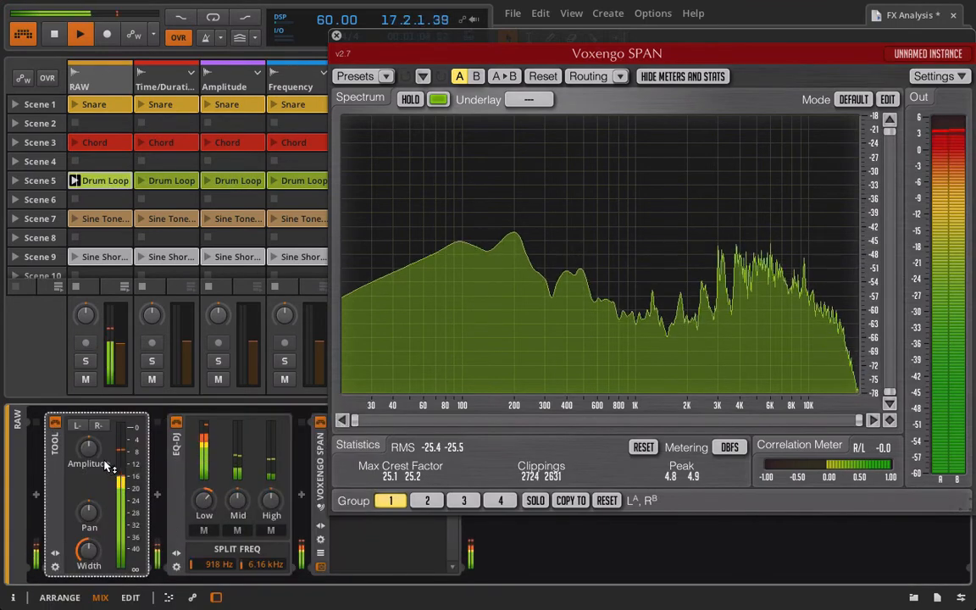
drag(88, 461, 88, 468)
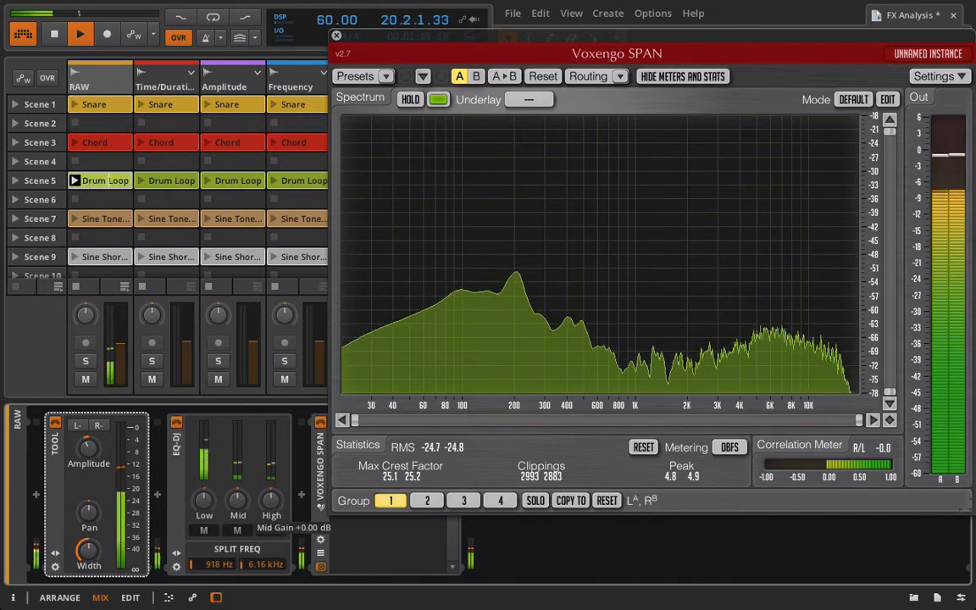
drag(237, 500, 238, 466)
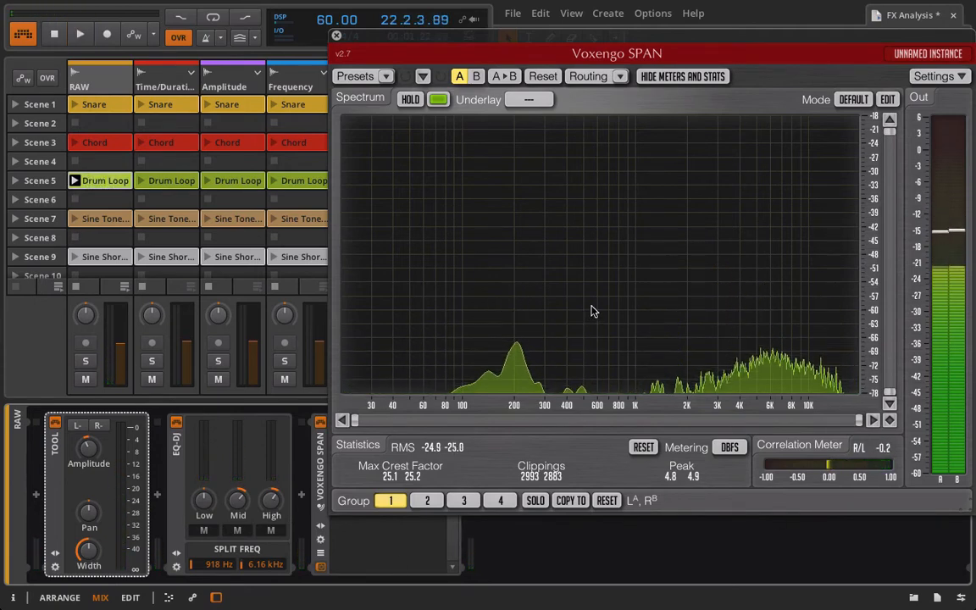
click(80, 33)
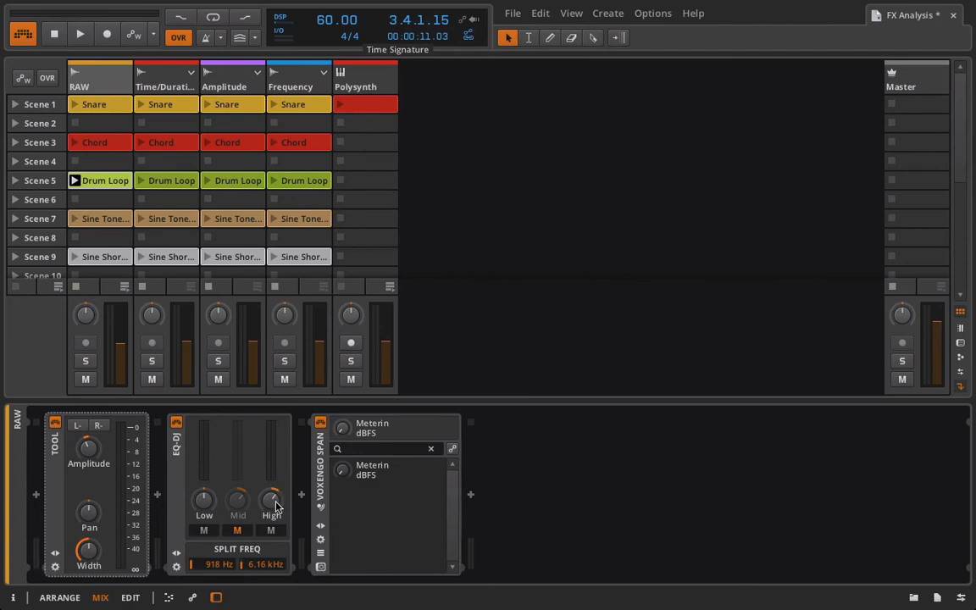
mouse_move(220, 449)
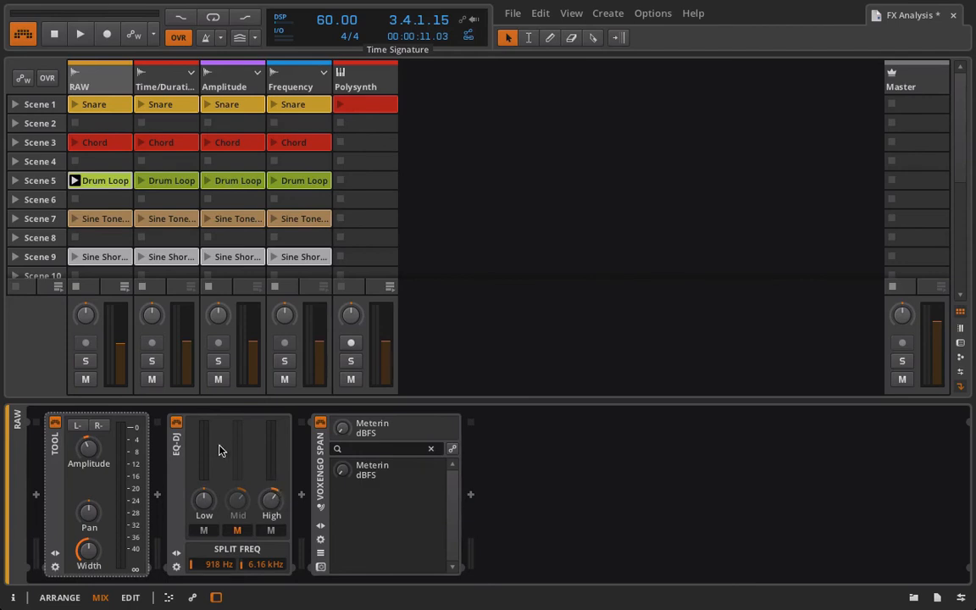
mouse_move(258, 478)
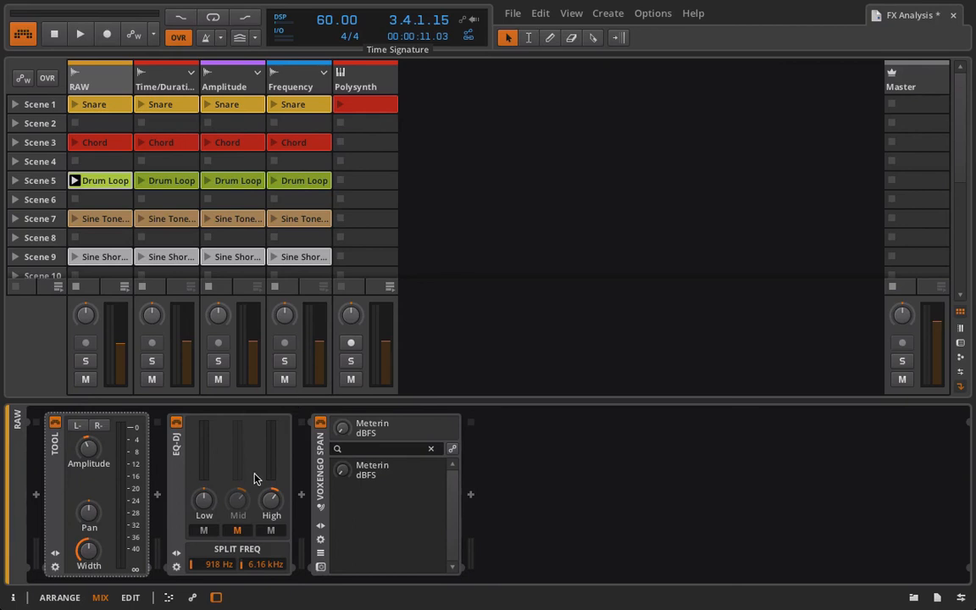